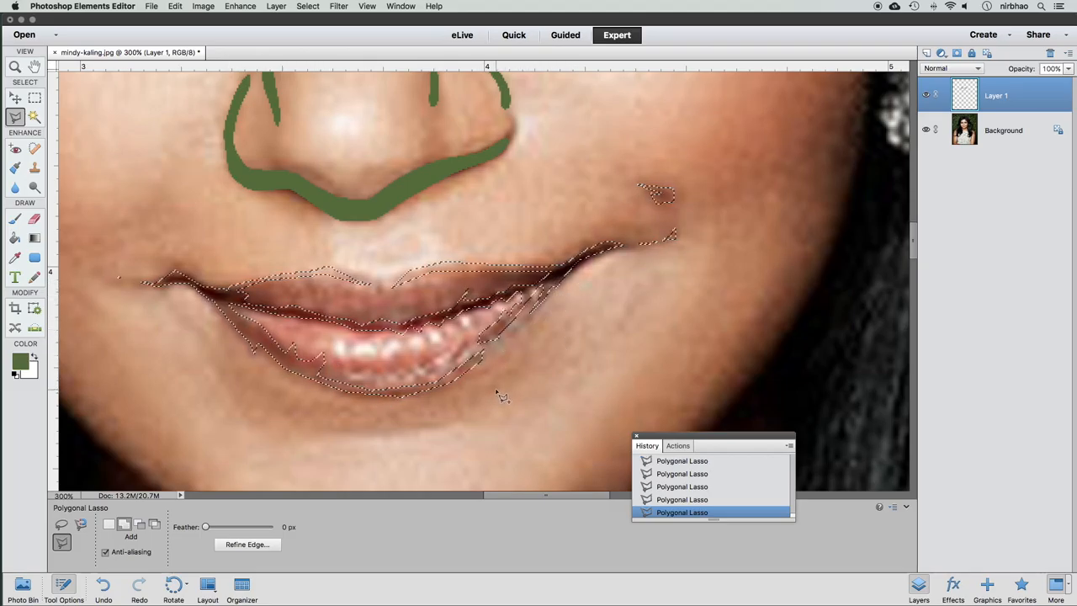
# Select around the lips and along the jawline with the Polygonal Lasso and fill with green.
pyautogui.click(175, 6)
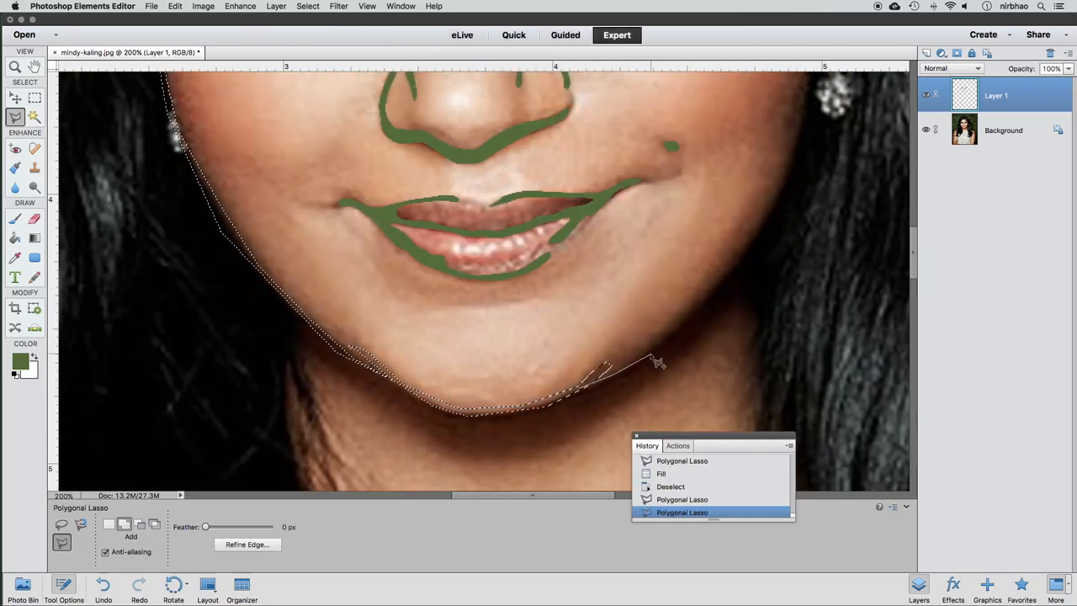
pyautogui.click(680, 74)
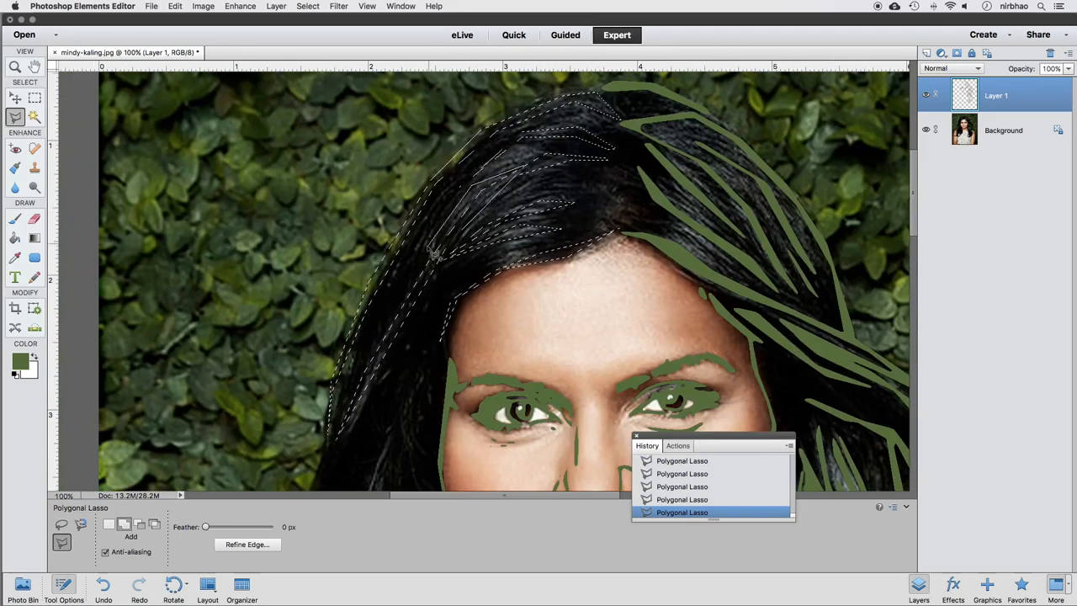
# Select thin hair strands on the left side with the Polygonal Lasso and fill them green.
pyautogui.scroll(-3)
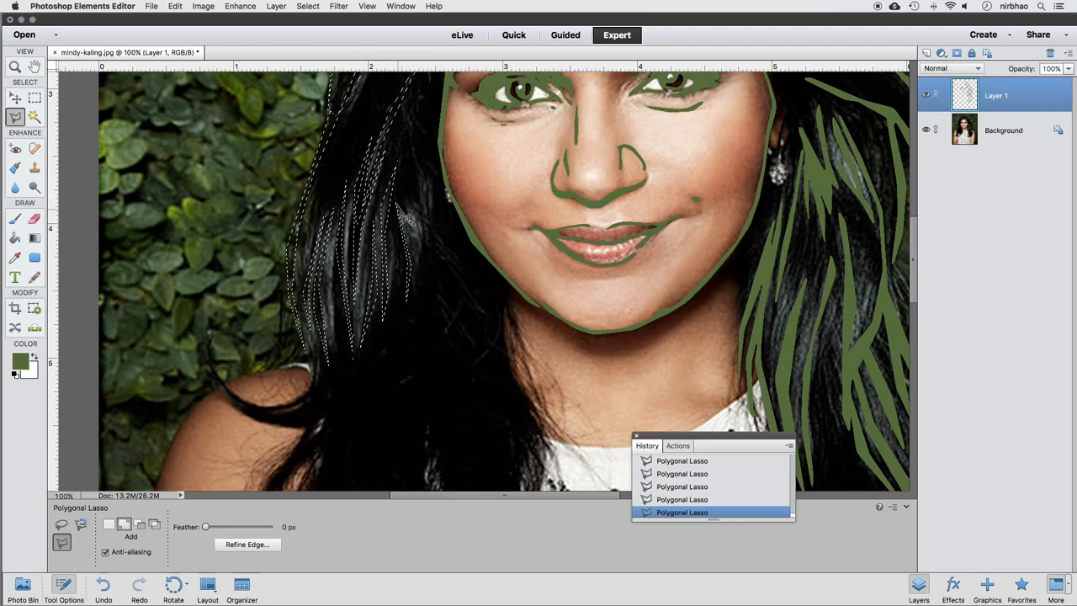
pyautogui.scroll(-3)
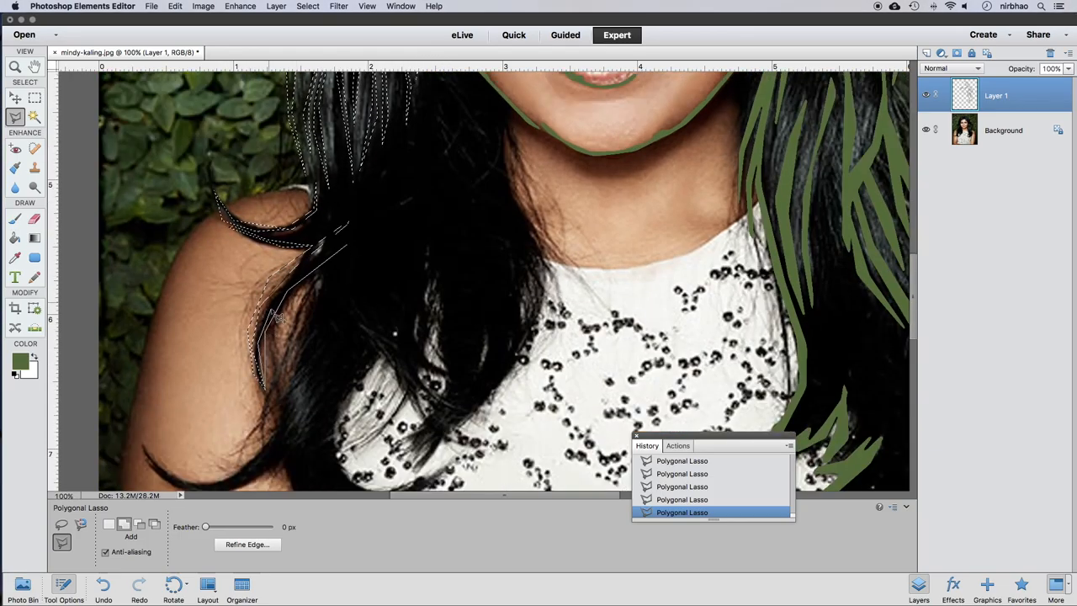
pyautogui.click(497, 327)
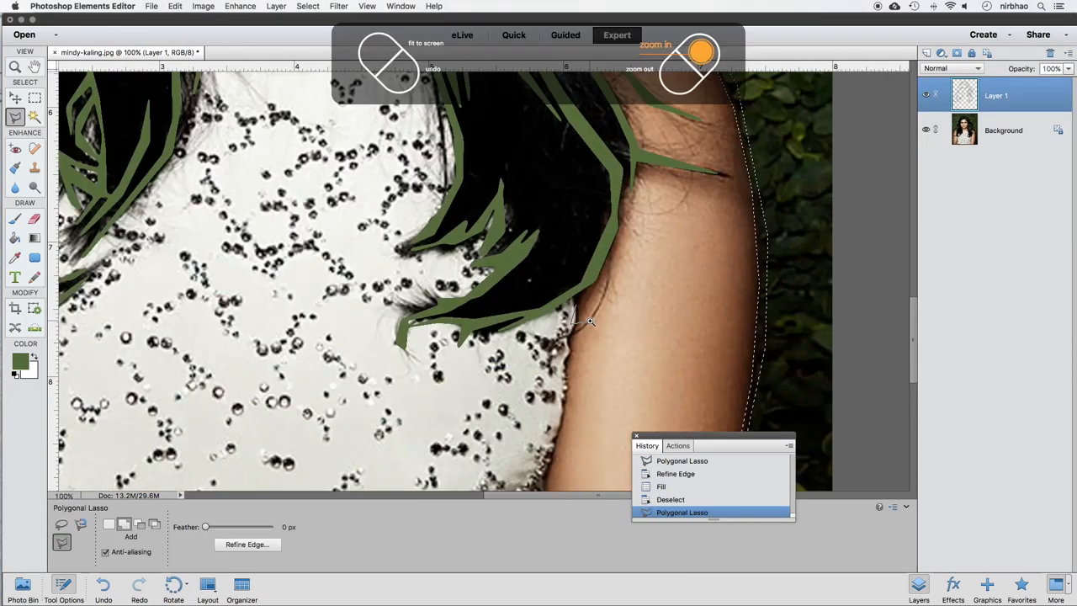
# Select along the shoulder and hair edges with the Polygonal Lasso and fill with green.
pyautogui.click(700, 54)
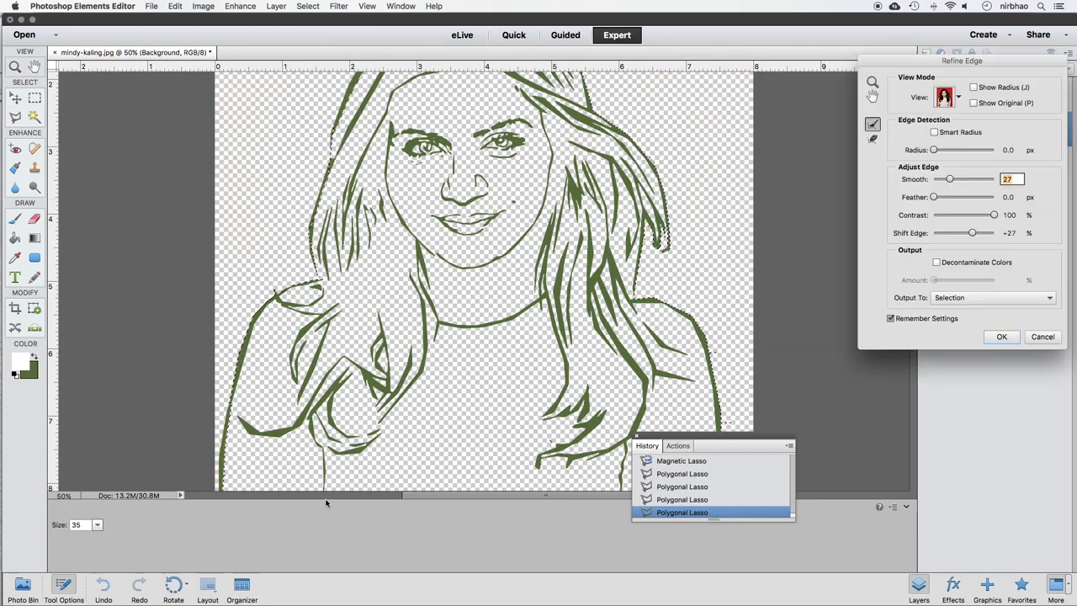
pyautogui.click(1001, 336)
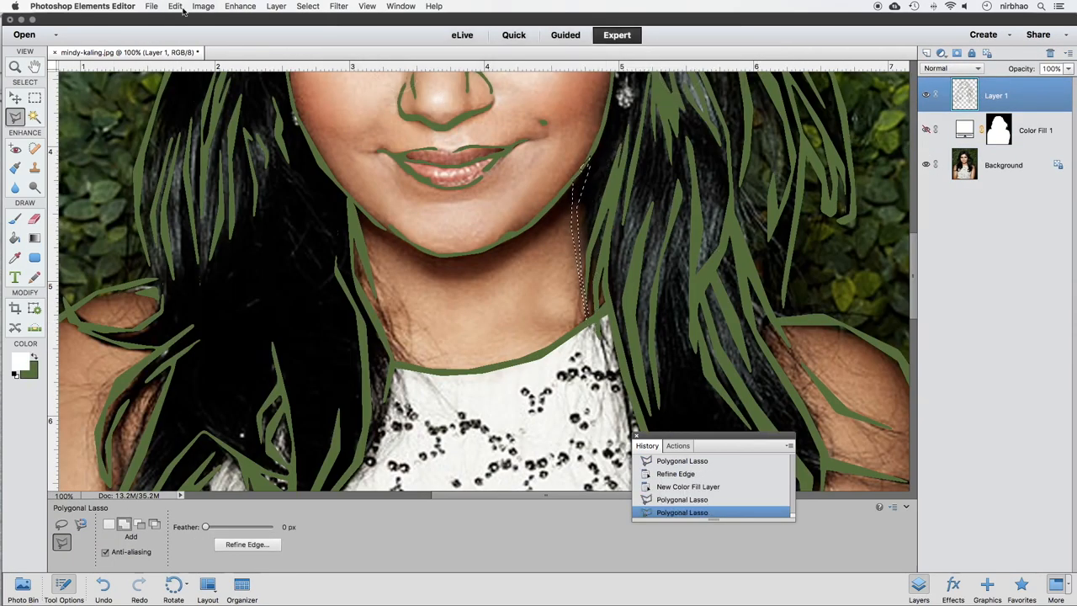